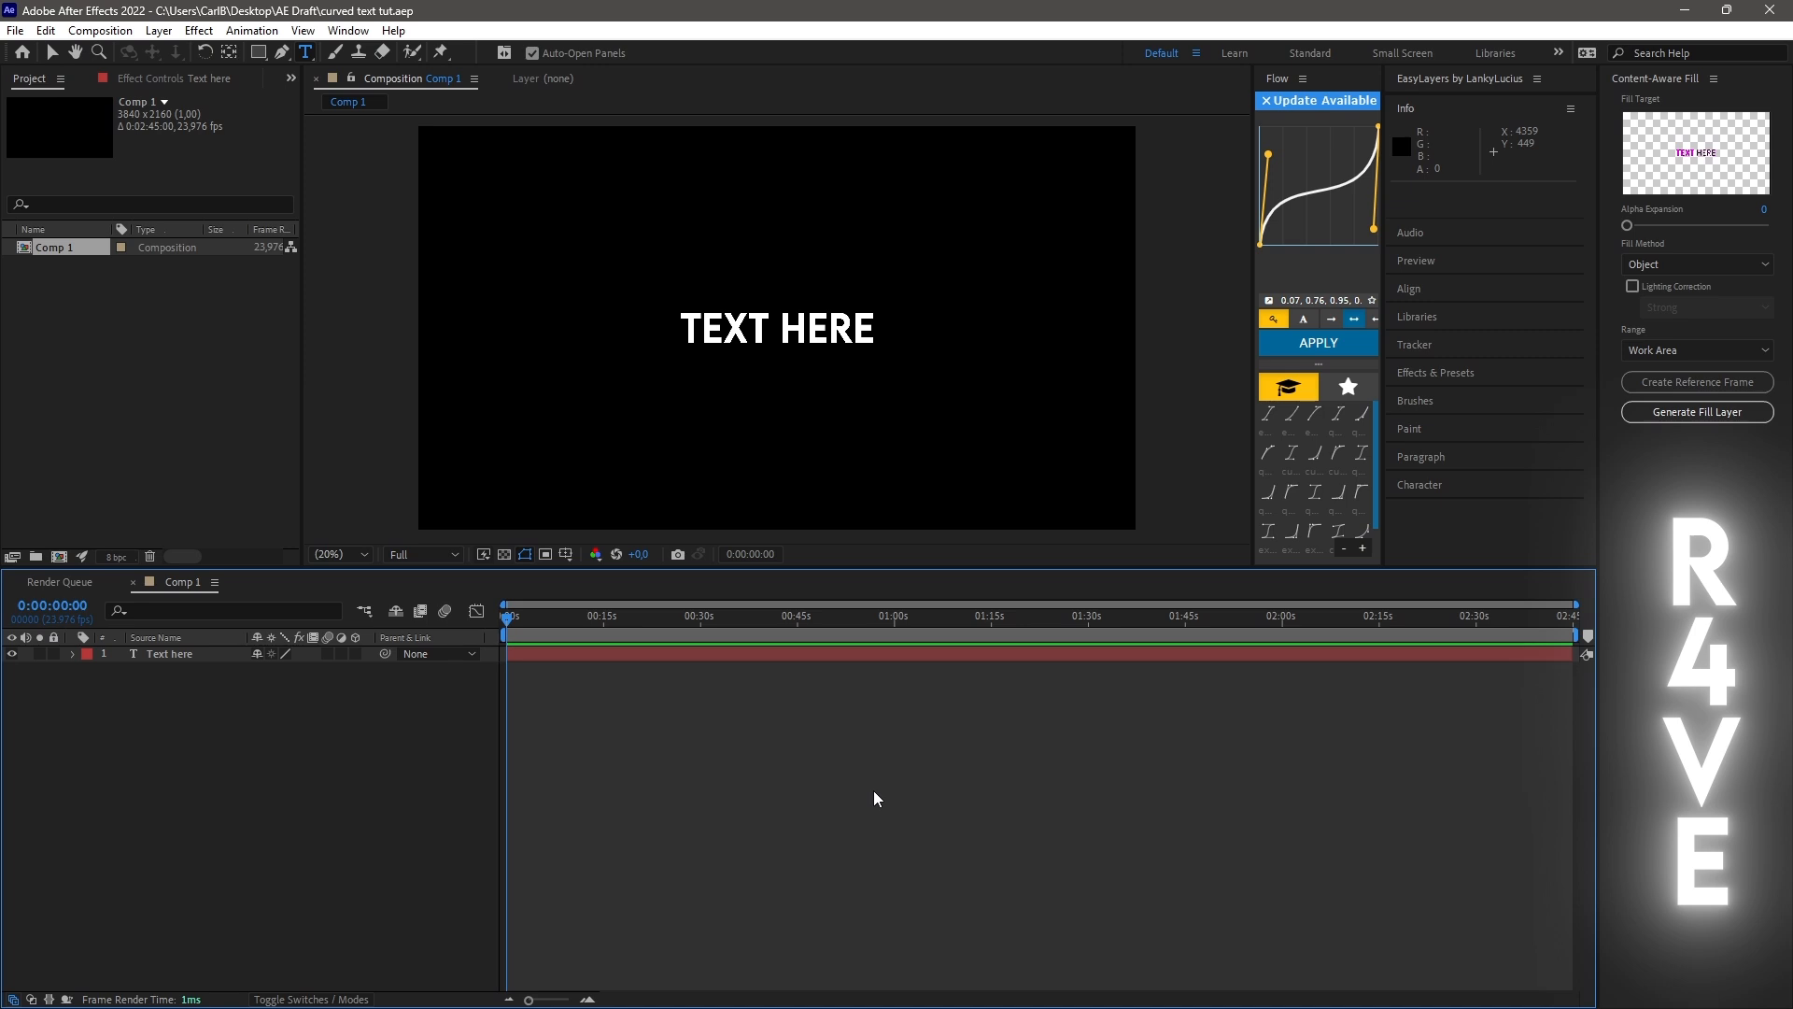
{"action": "mouse_move", "coordinate": [633, 646]}
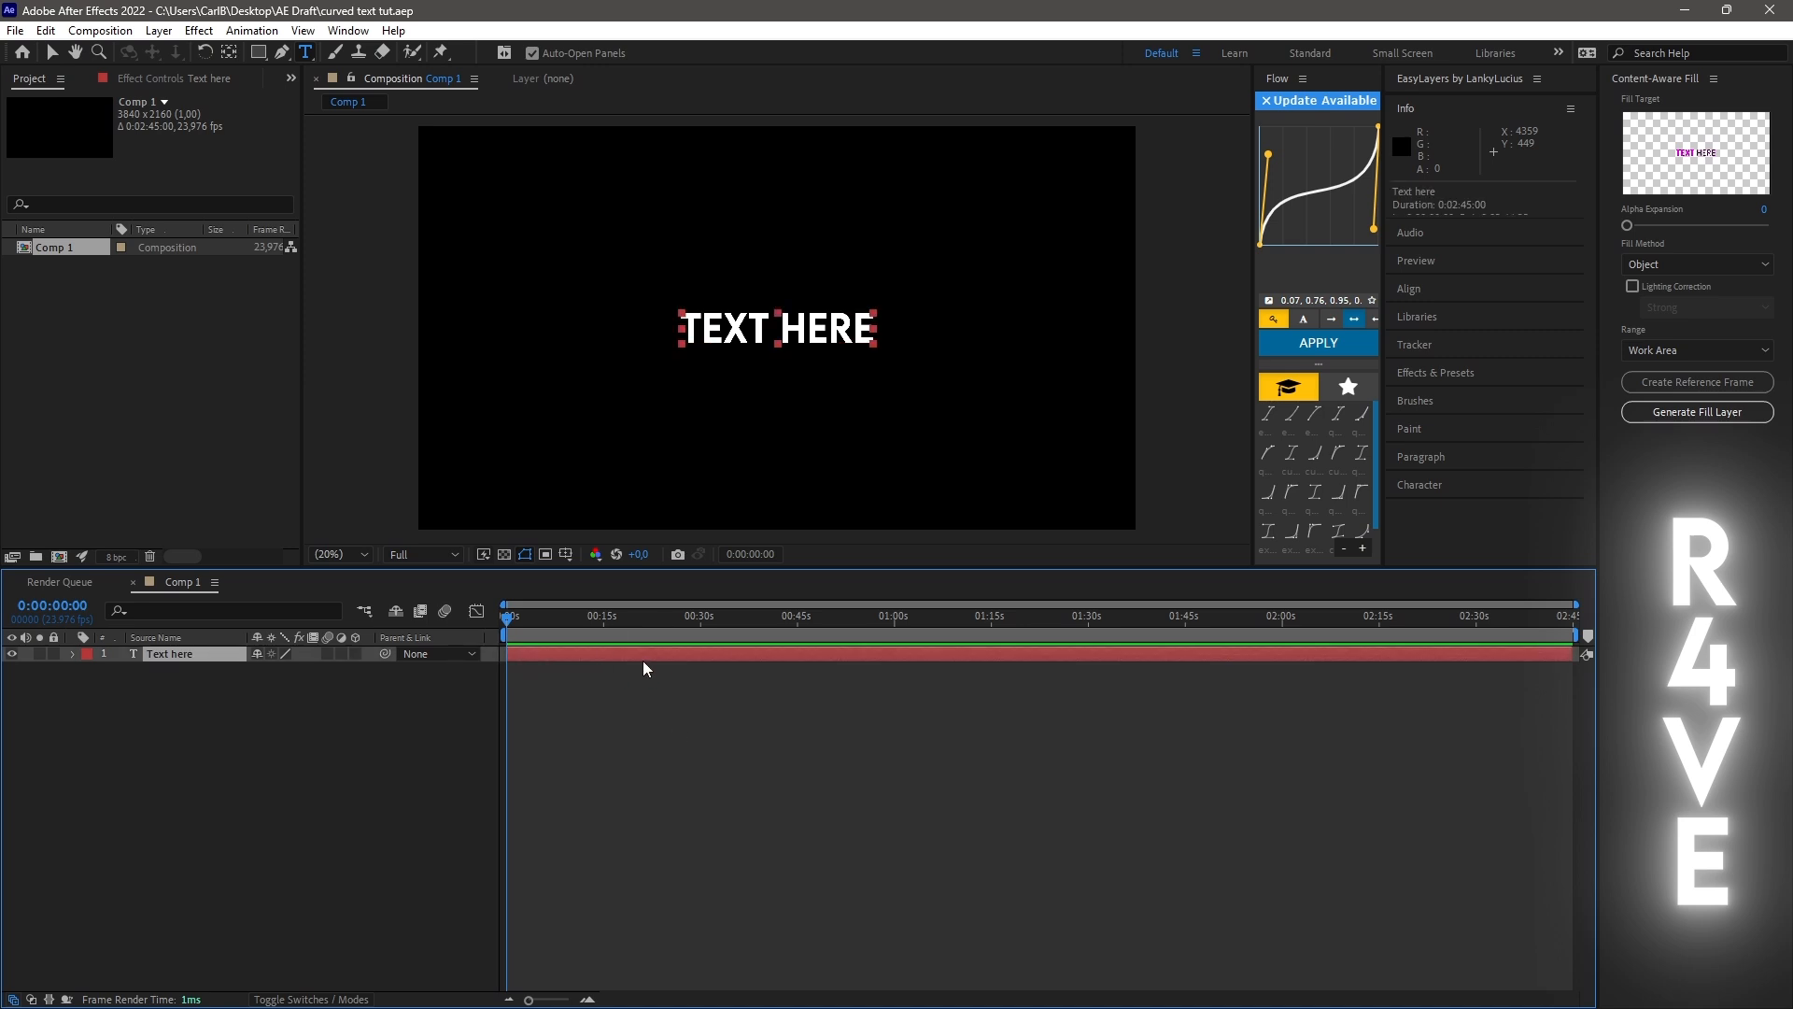
{"action": "mouse_move", "coordinate": [542, 660]}
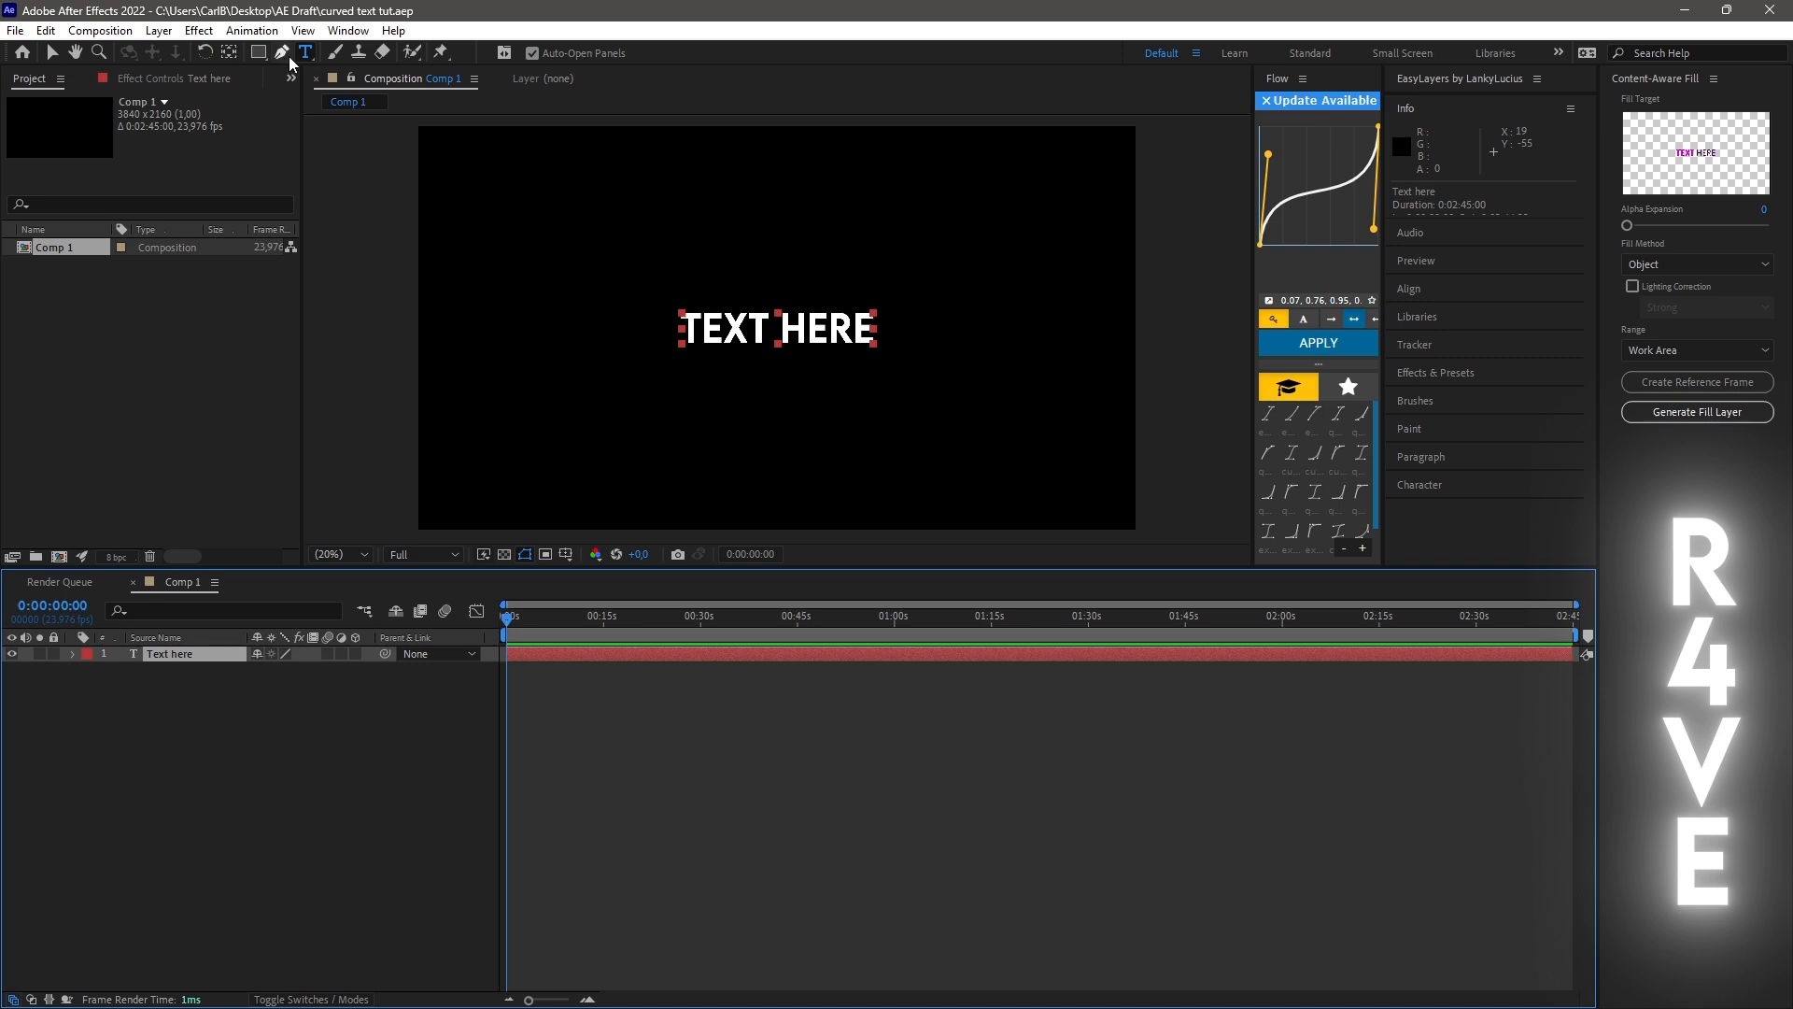
{"action": "mouse_move", "coordinate": [280, 52]}
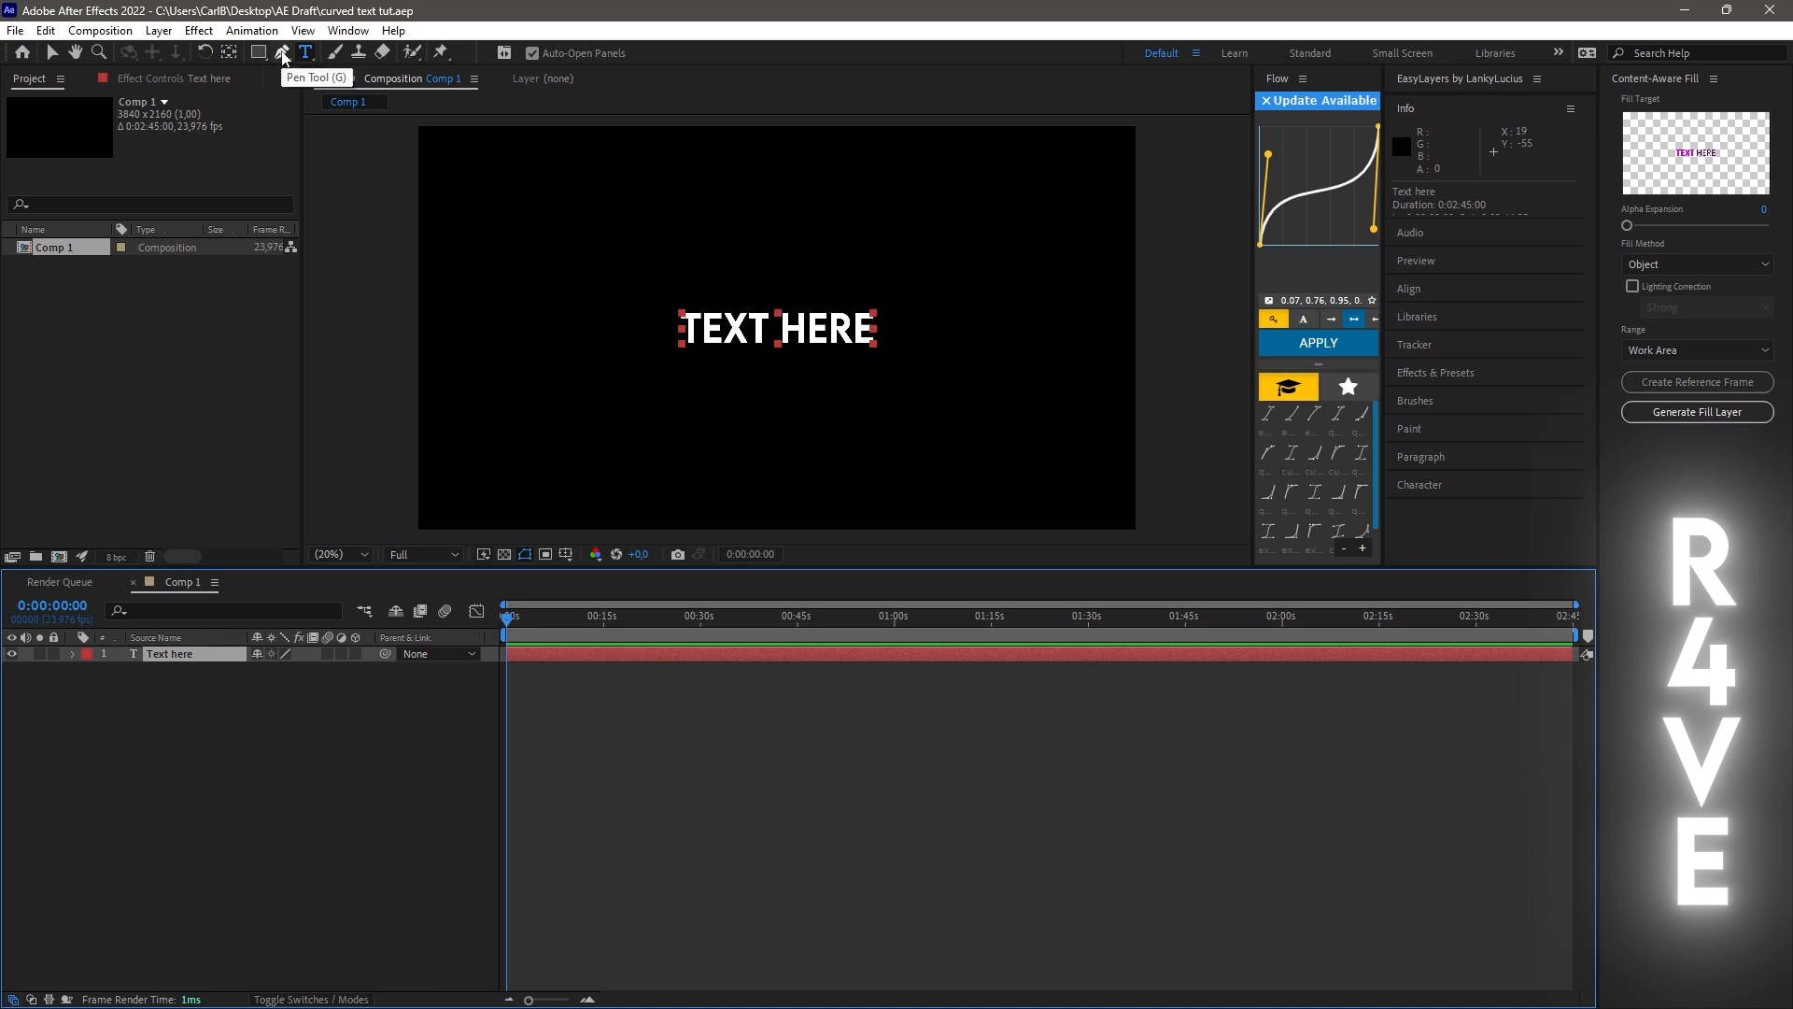
Step: Select the Pen tool to draw a closed triangular mask over the words
{"action": "left_click", "coordinate": [279, 52]}
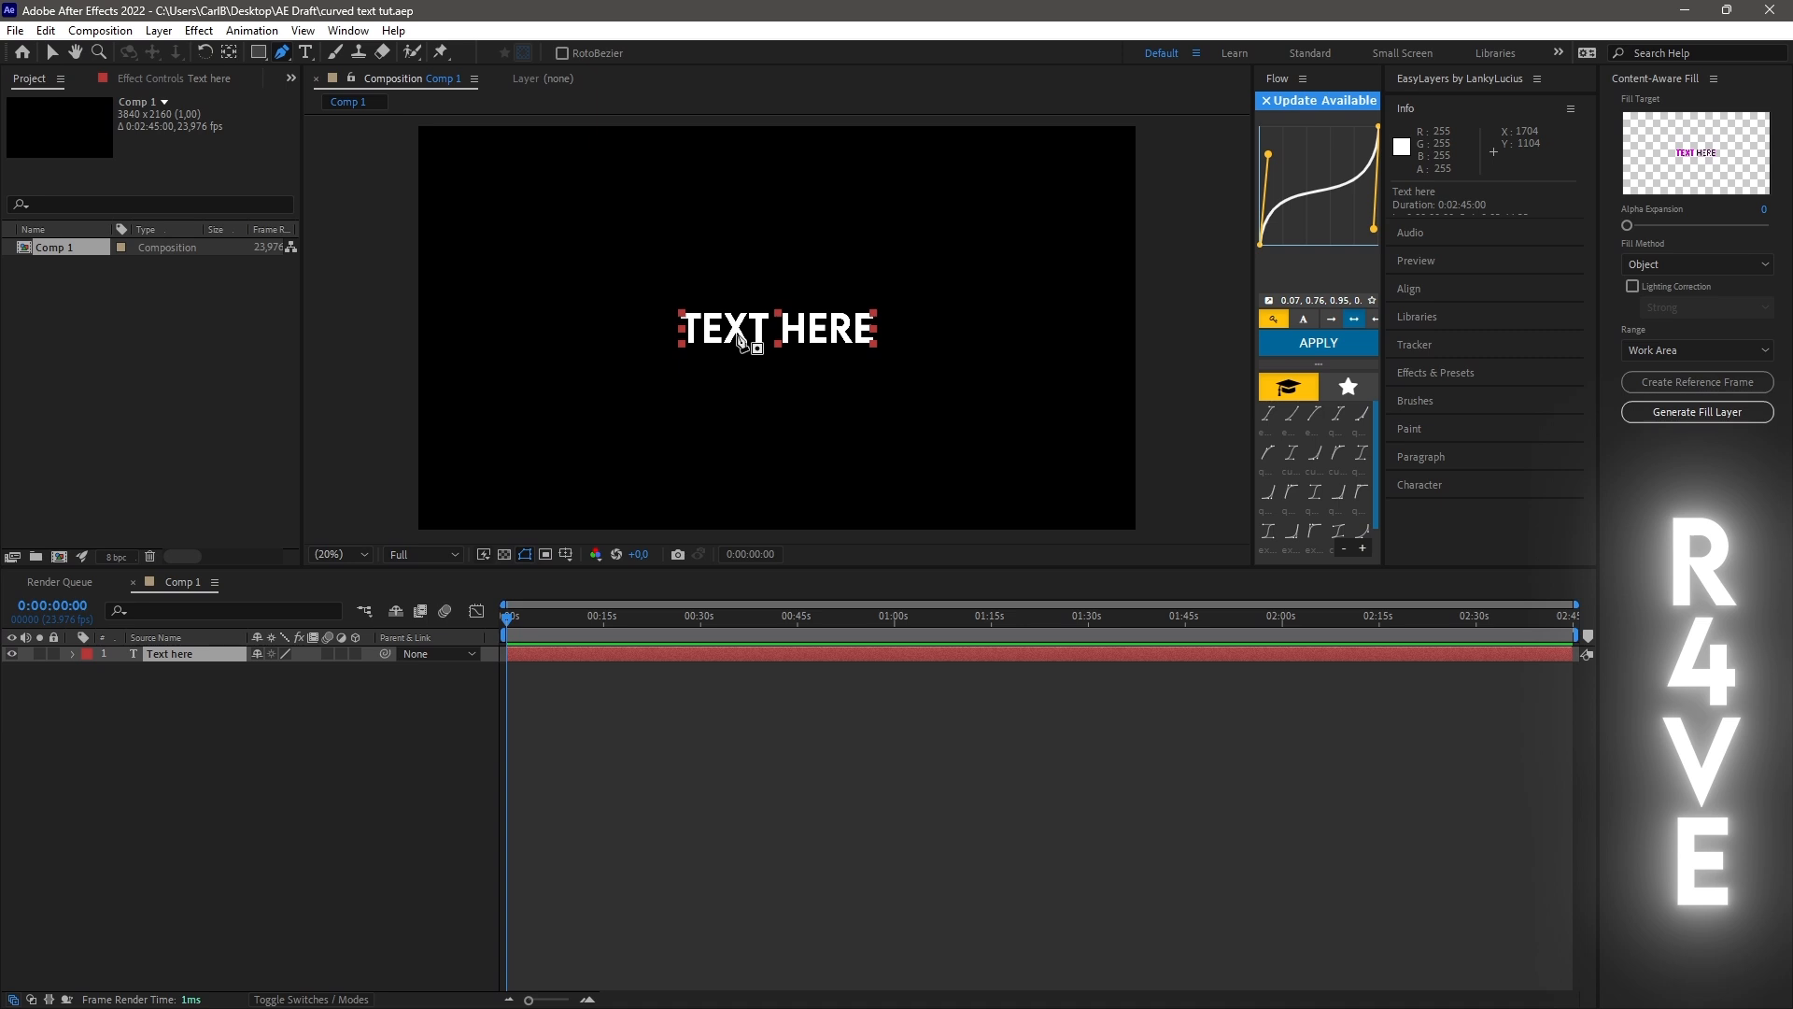
{"action": "mouse_move", "coordinate": [783, 274]}
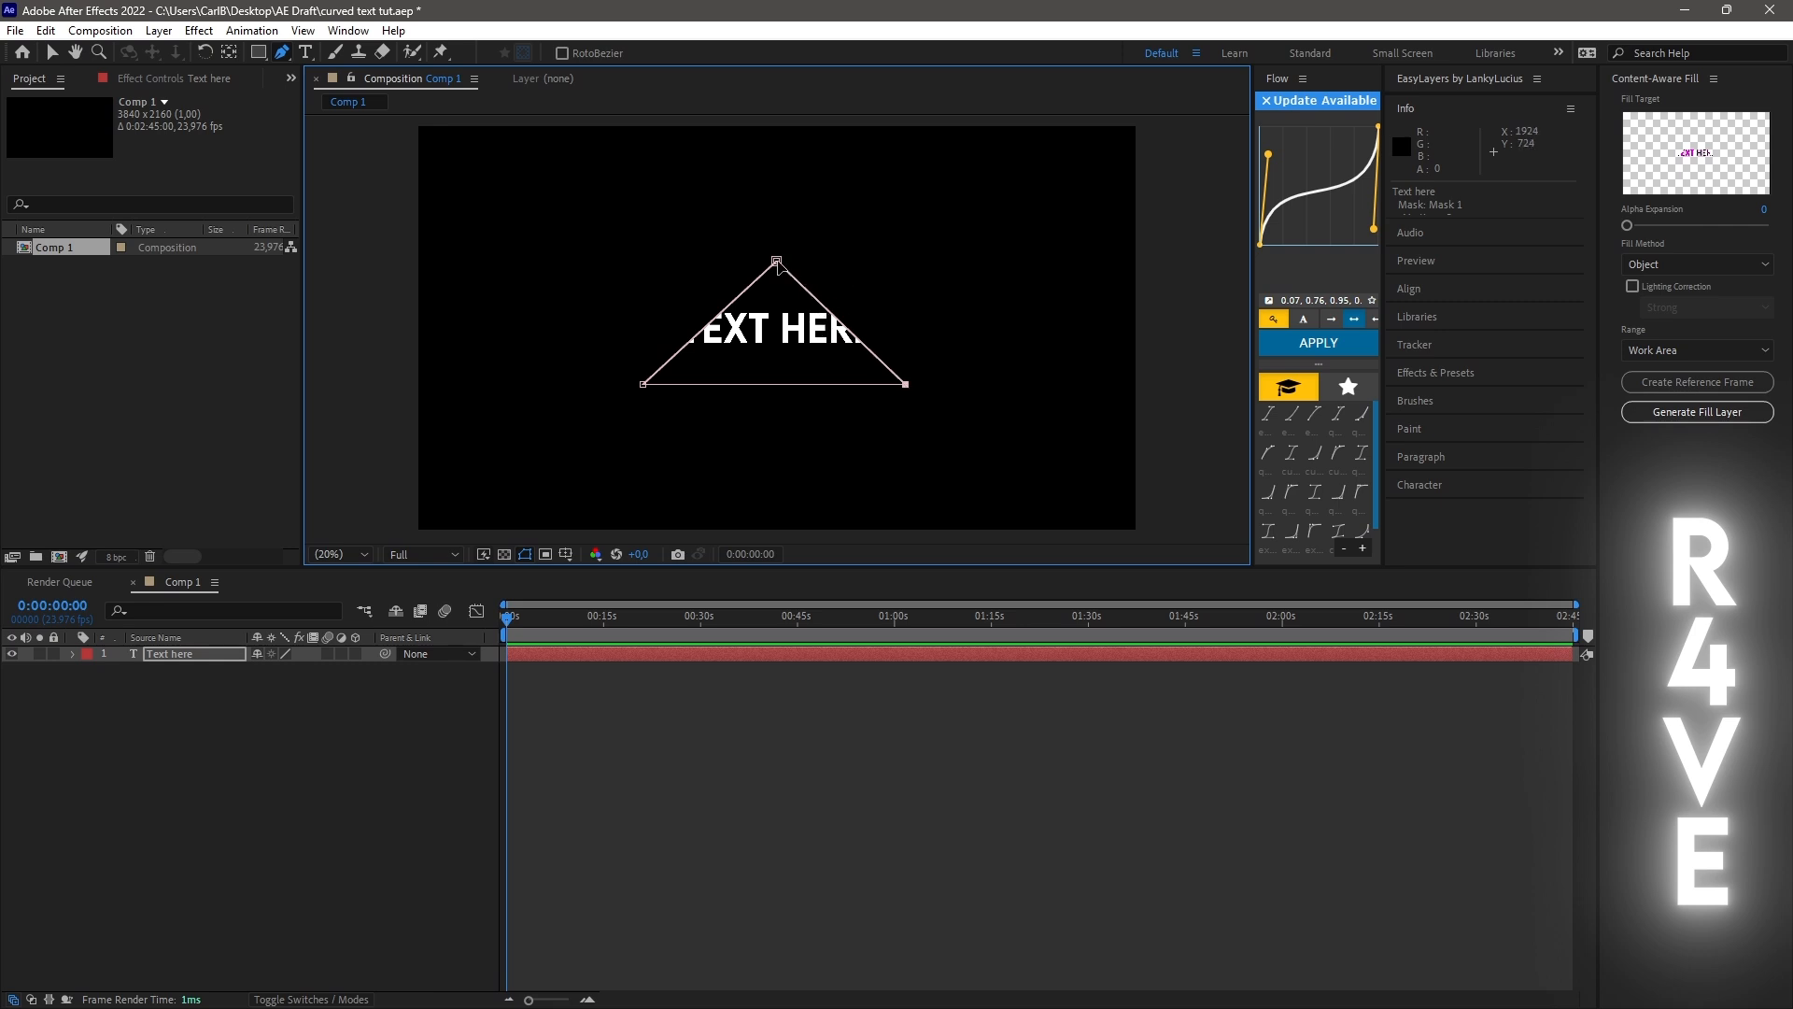
Step: Reset the triangular mask's shape to an ellipse via Mask Shape, surrounding TEXT HERE
{"action": "right_click", "coordinate": [777, 332]}
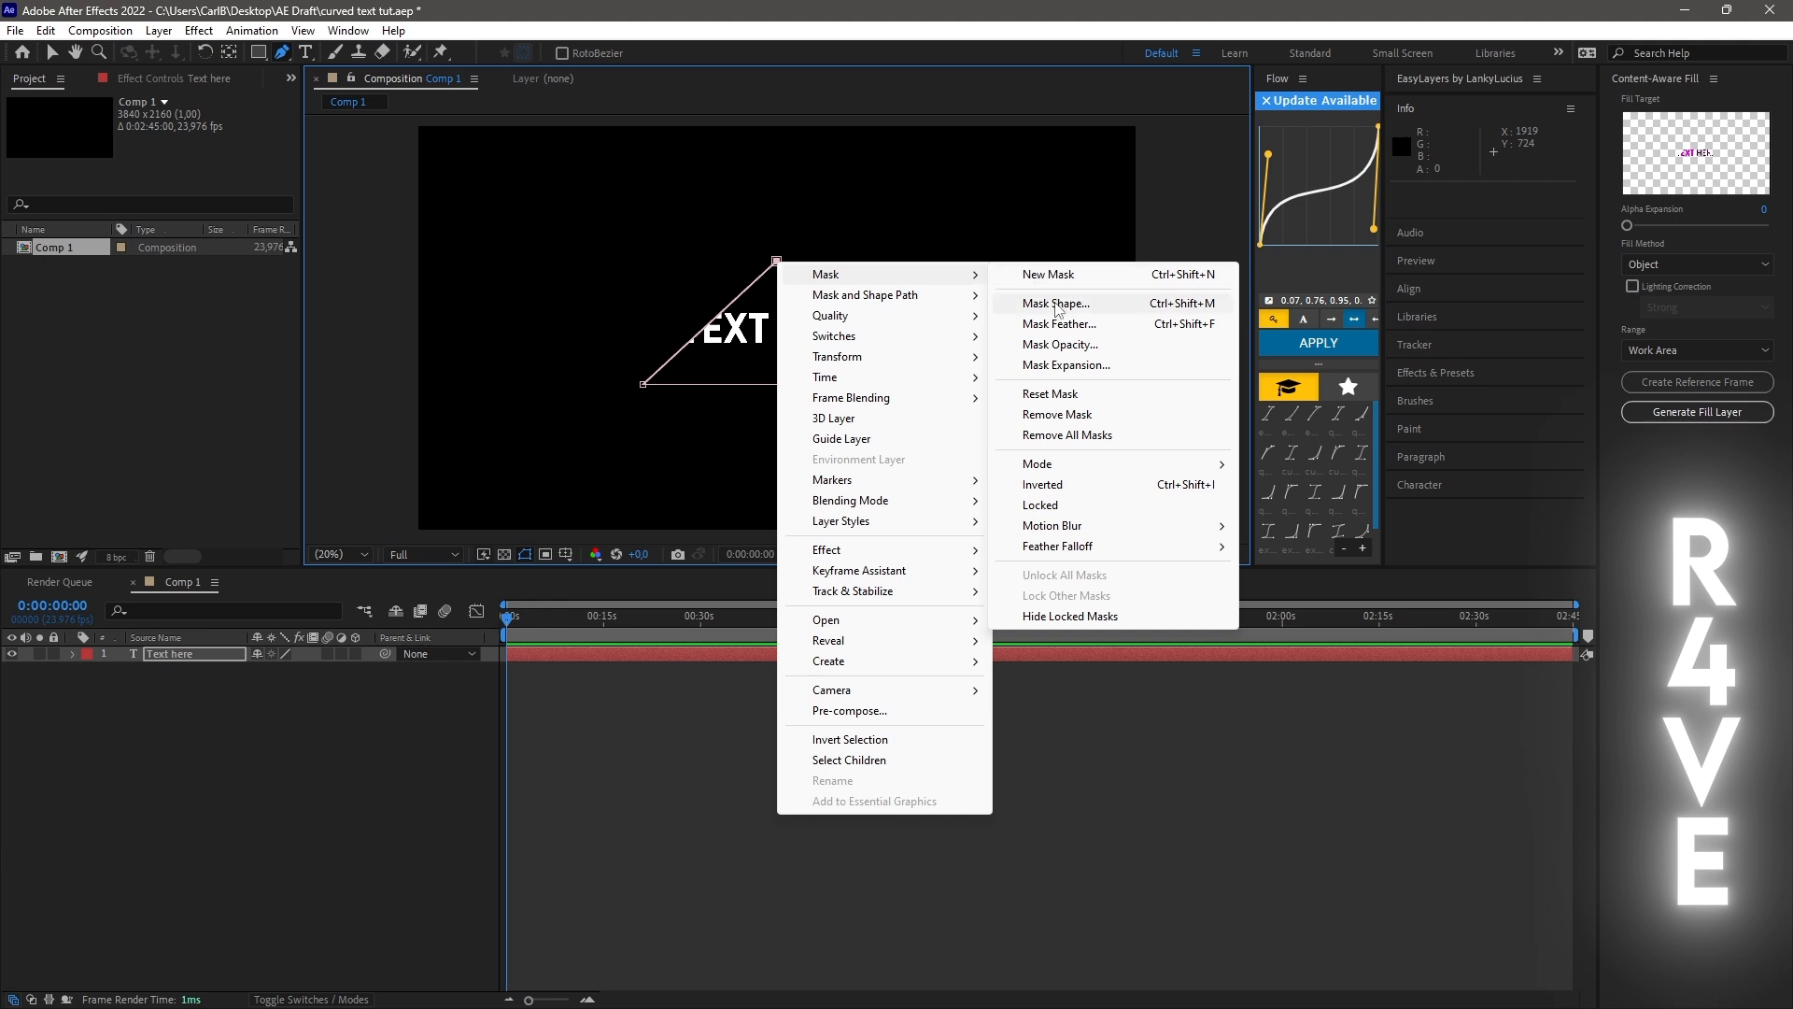
{"action": "left_click", "coordinate": [1054, 302]}
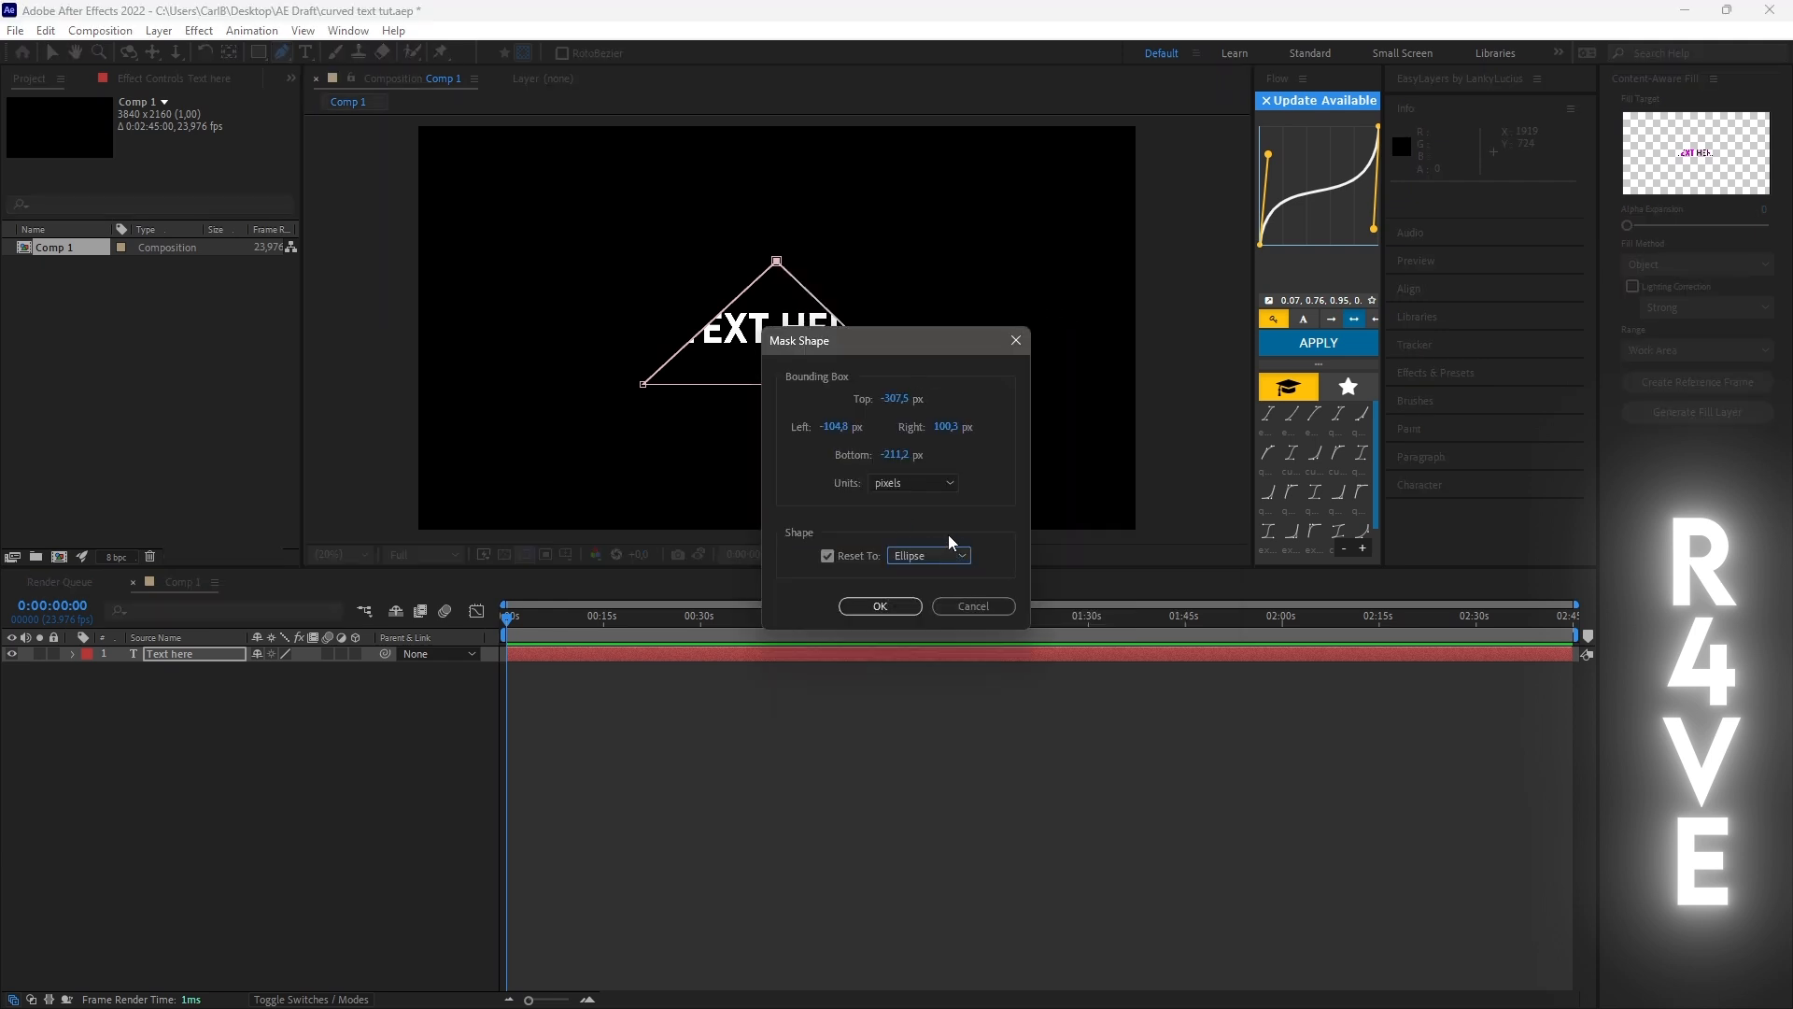
{"action": "left_click", "coordinate": [878, 606]}
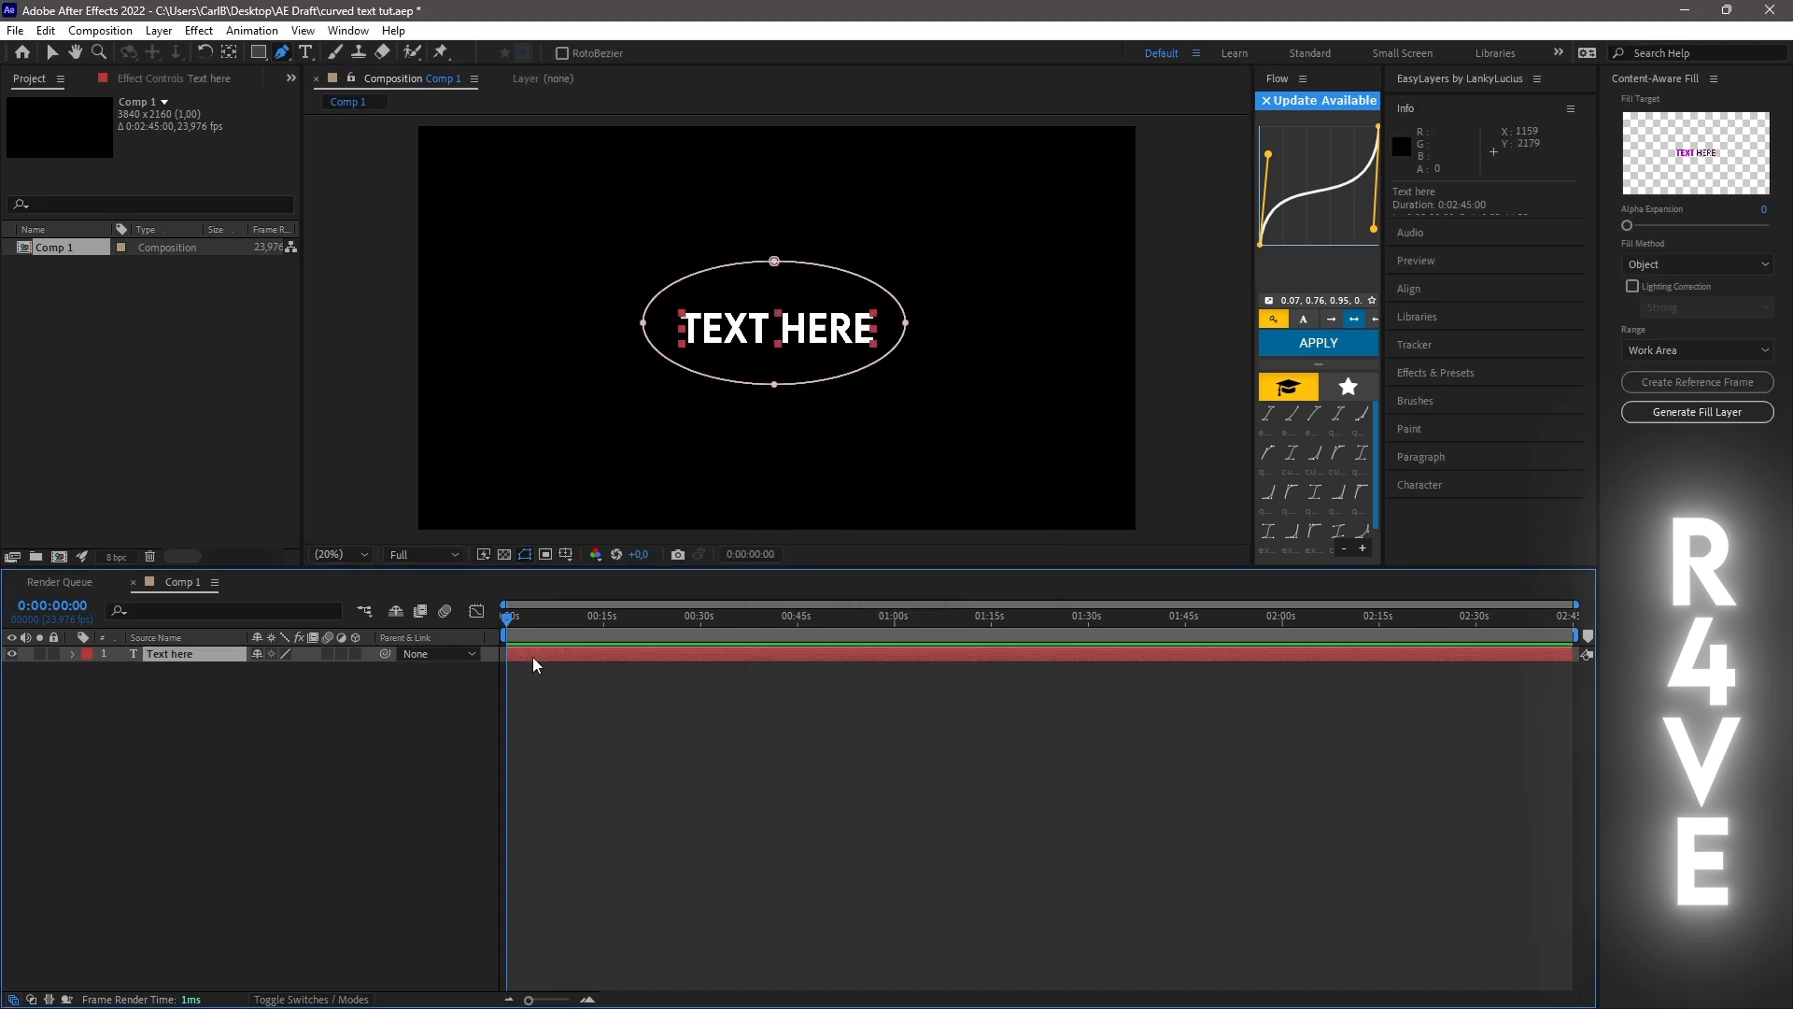
Step: Set the text layer's Path Options so the words follow Mask 1
{"action": "left_click", "coordinate": [72, 653]}
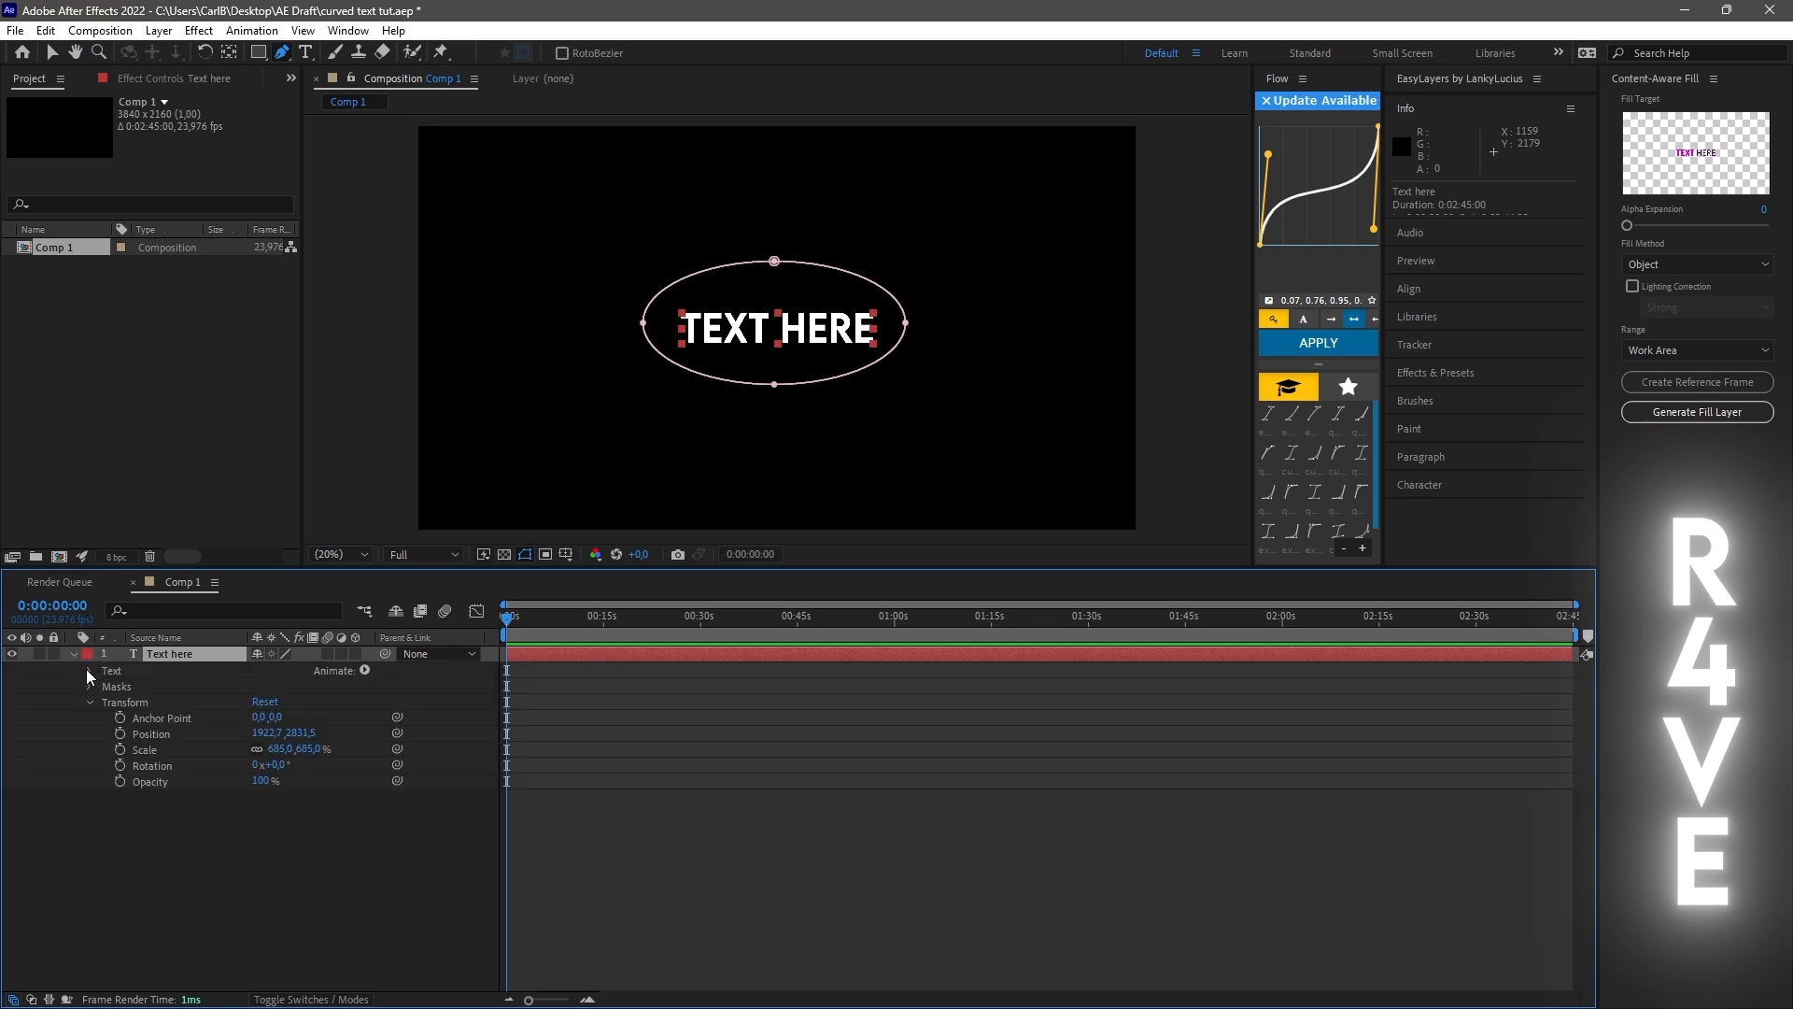
{"action": "left_click", "coordinate": [90, 671]}
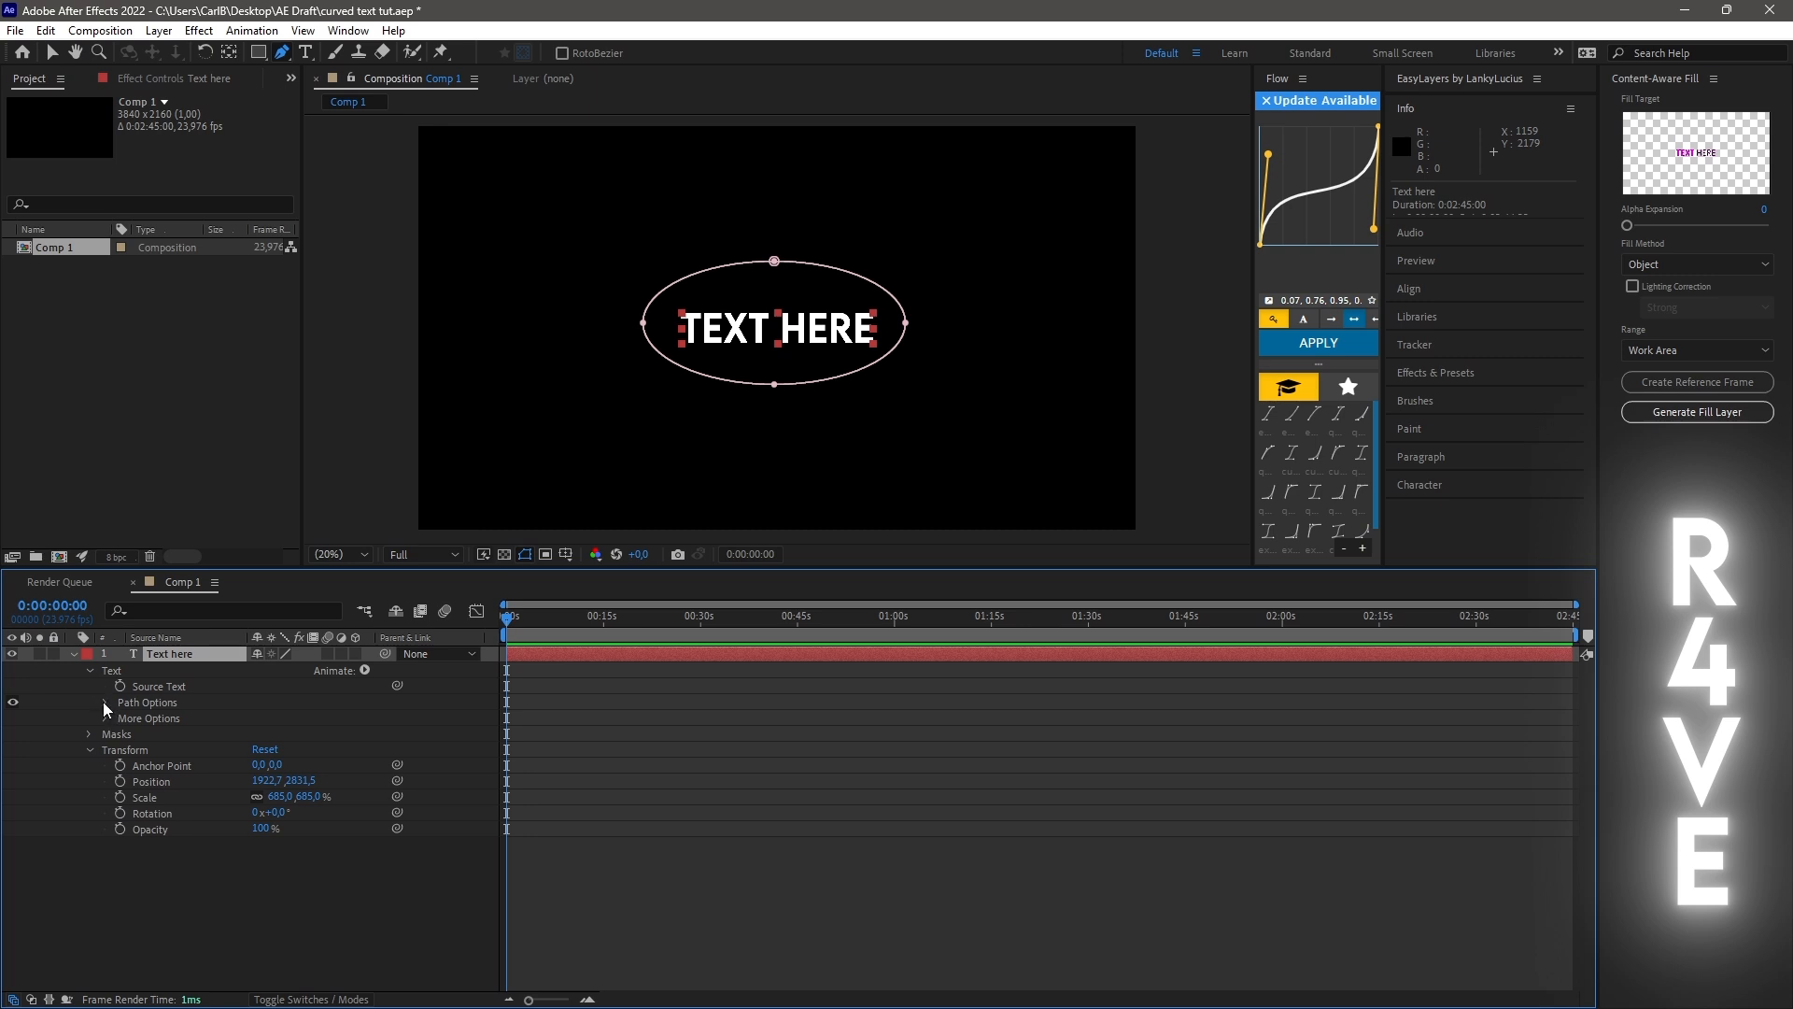
{"action": "left_click", "coordinate": [105, 702]}
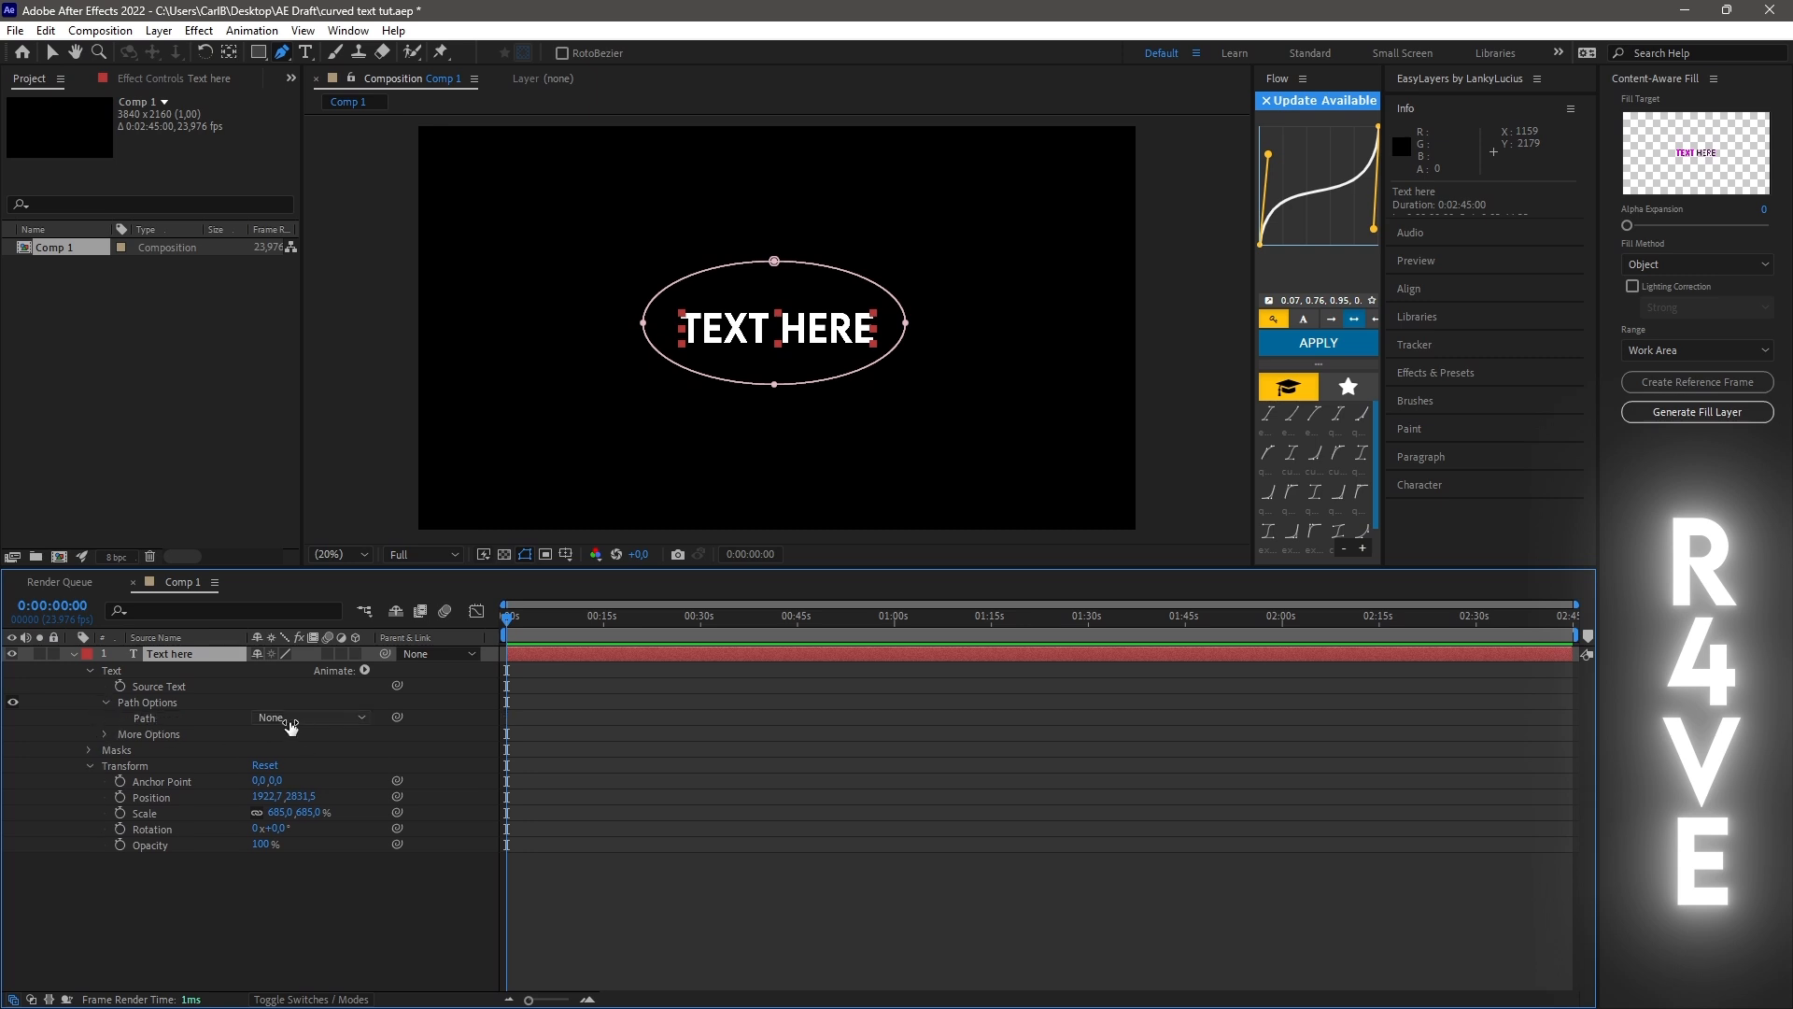
{"action": "left_click", "coordinate": [308, 717]}
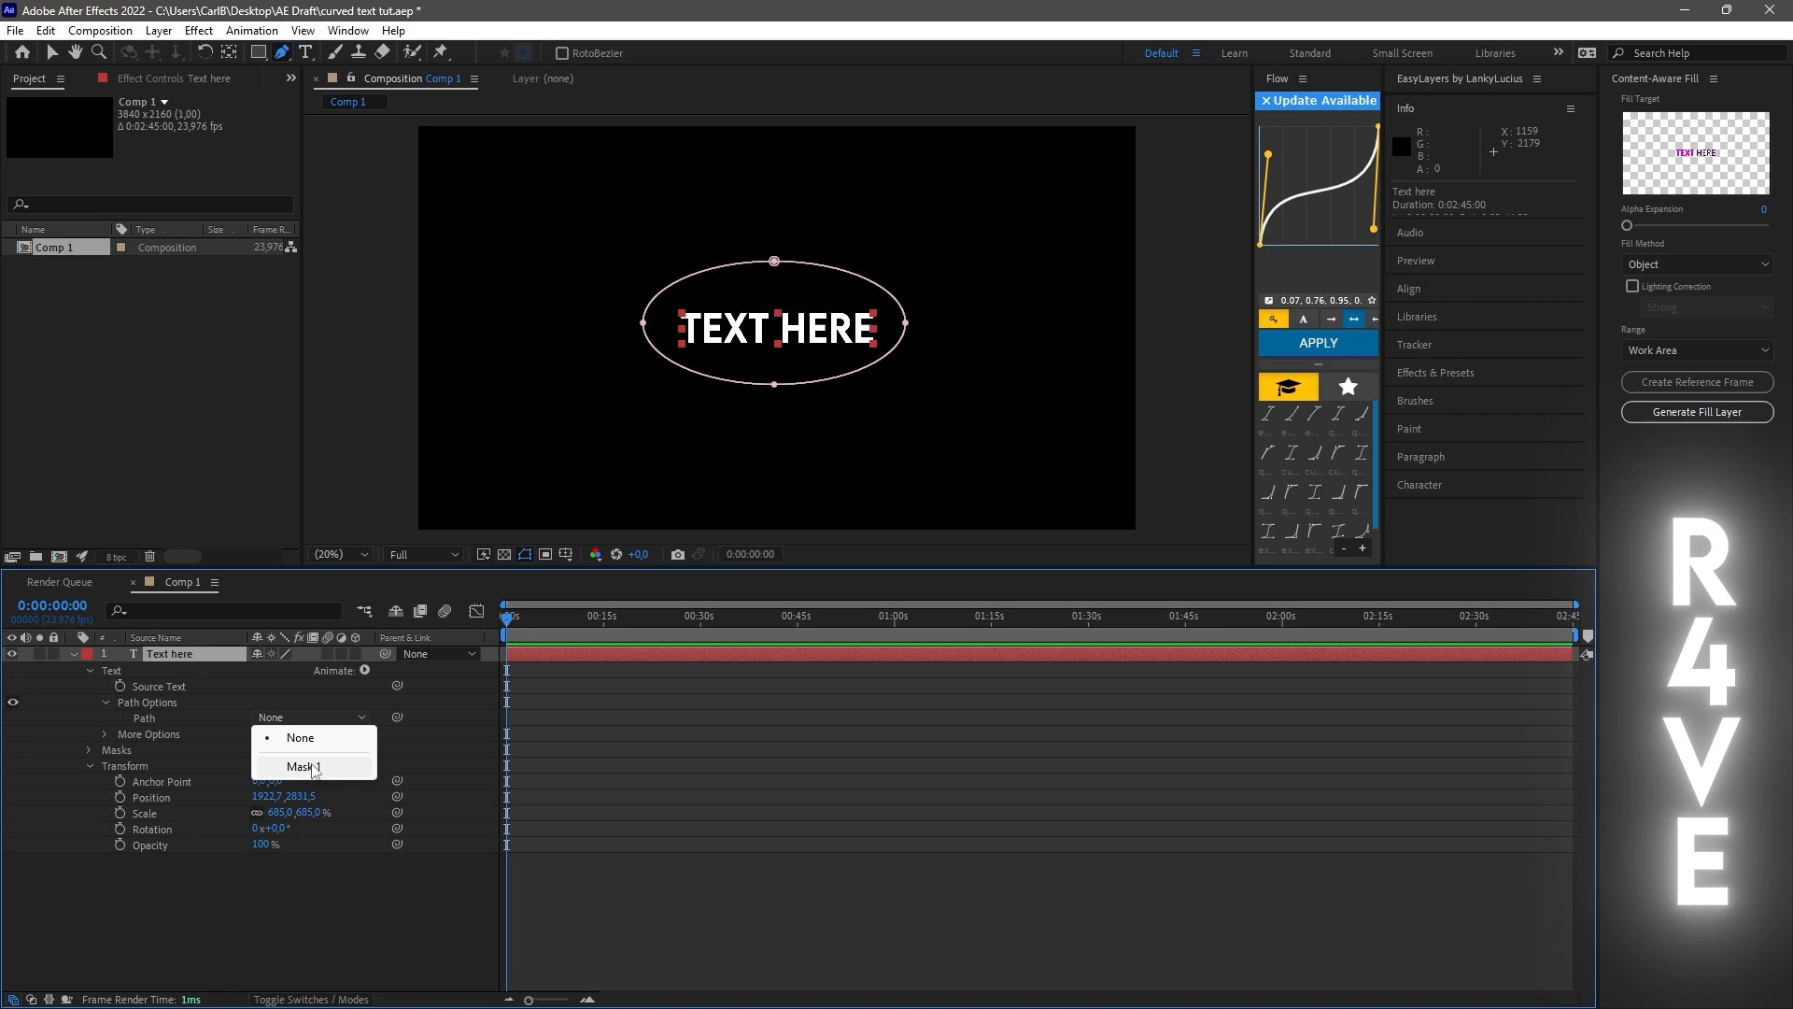
{"action": "left_click", "coordinate": [304, 766]}
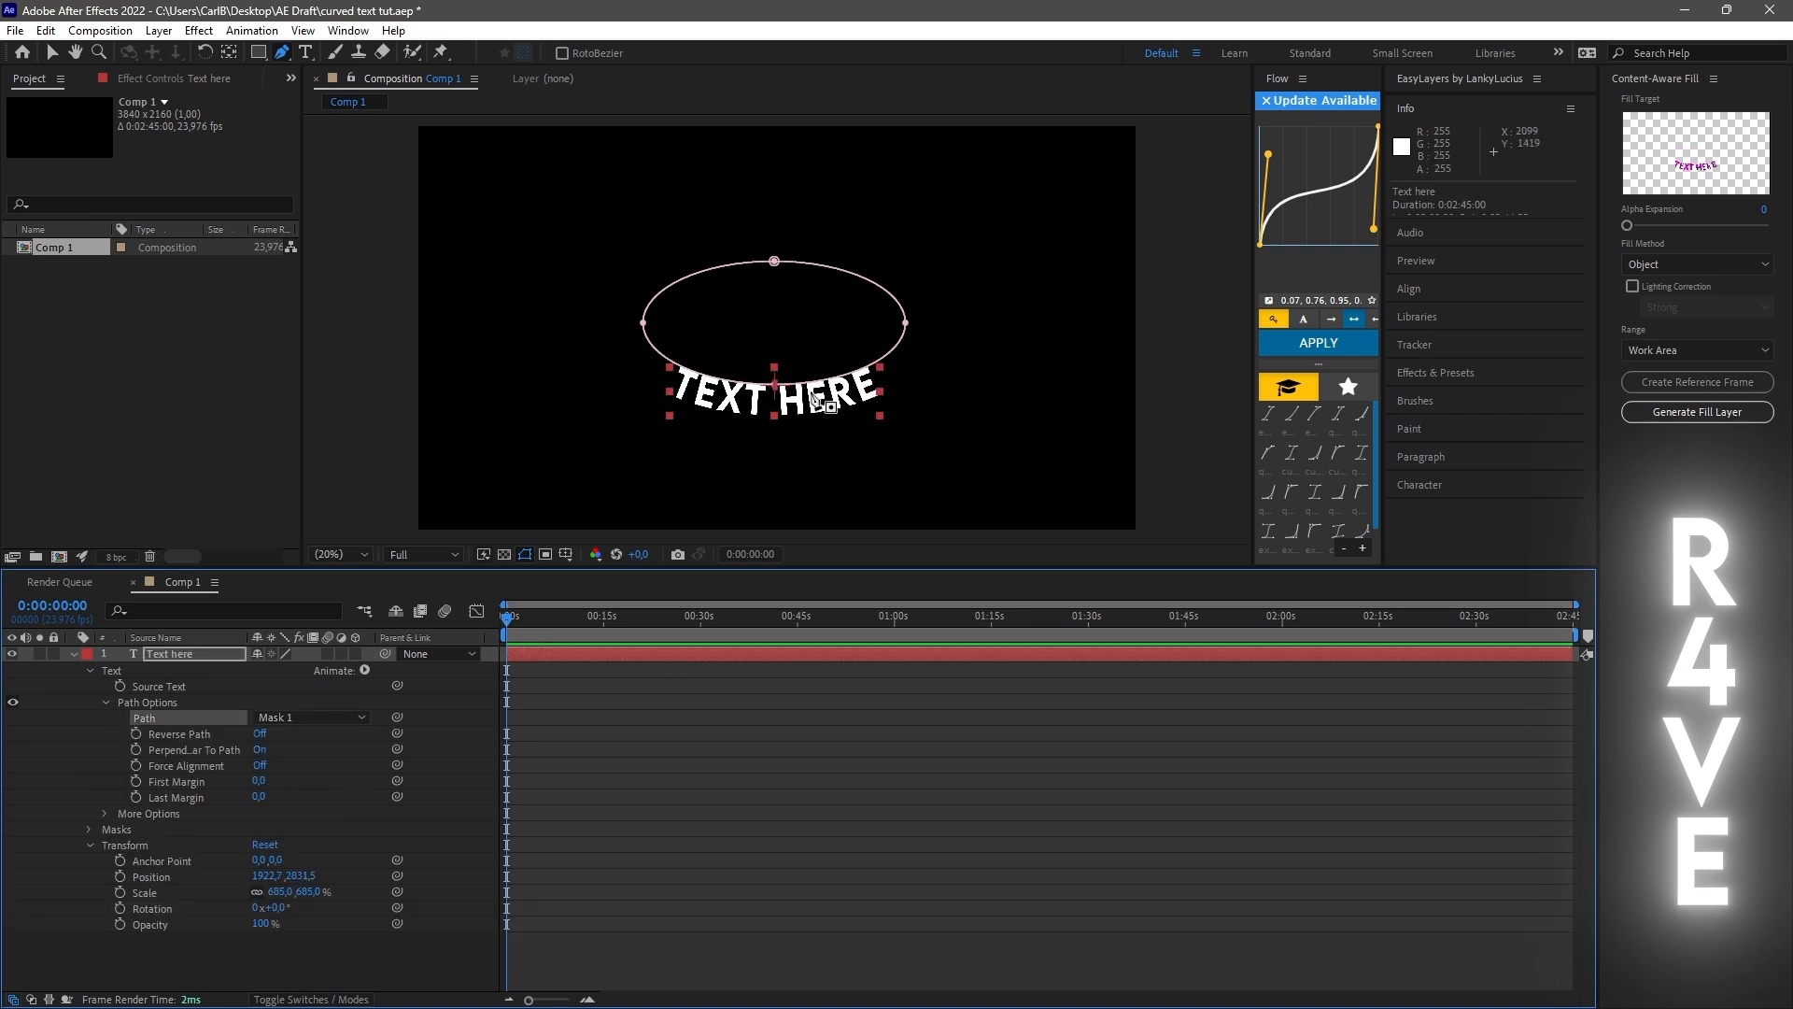
Step: Turn Reverse Path on so the text arcs over the ellipse's top, then collapse the layer
{"action": "left_click", "coordinate": [260, 732]}
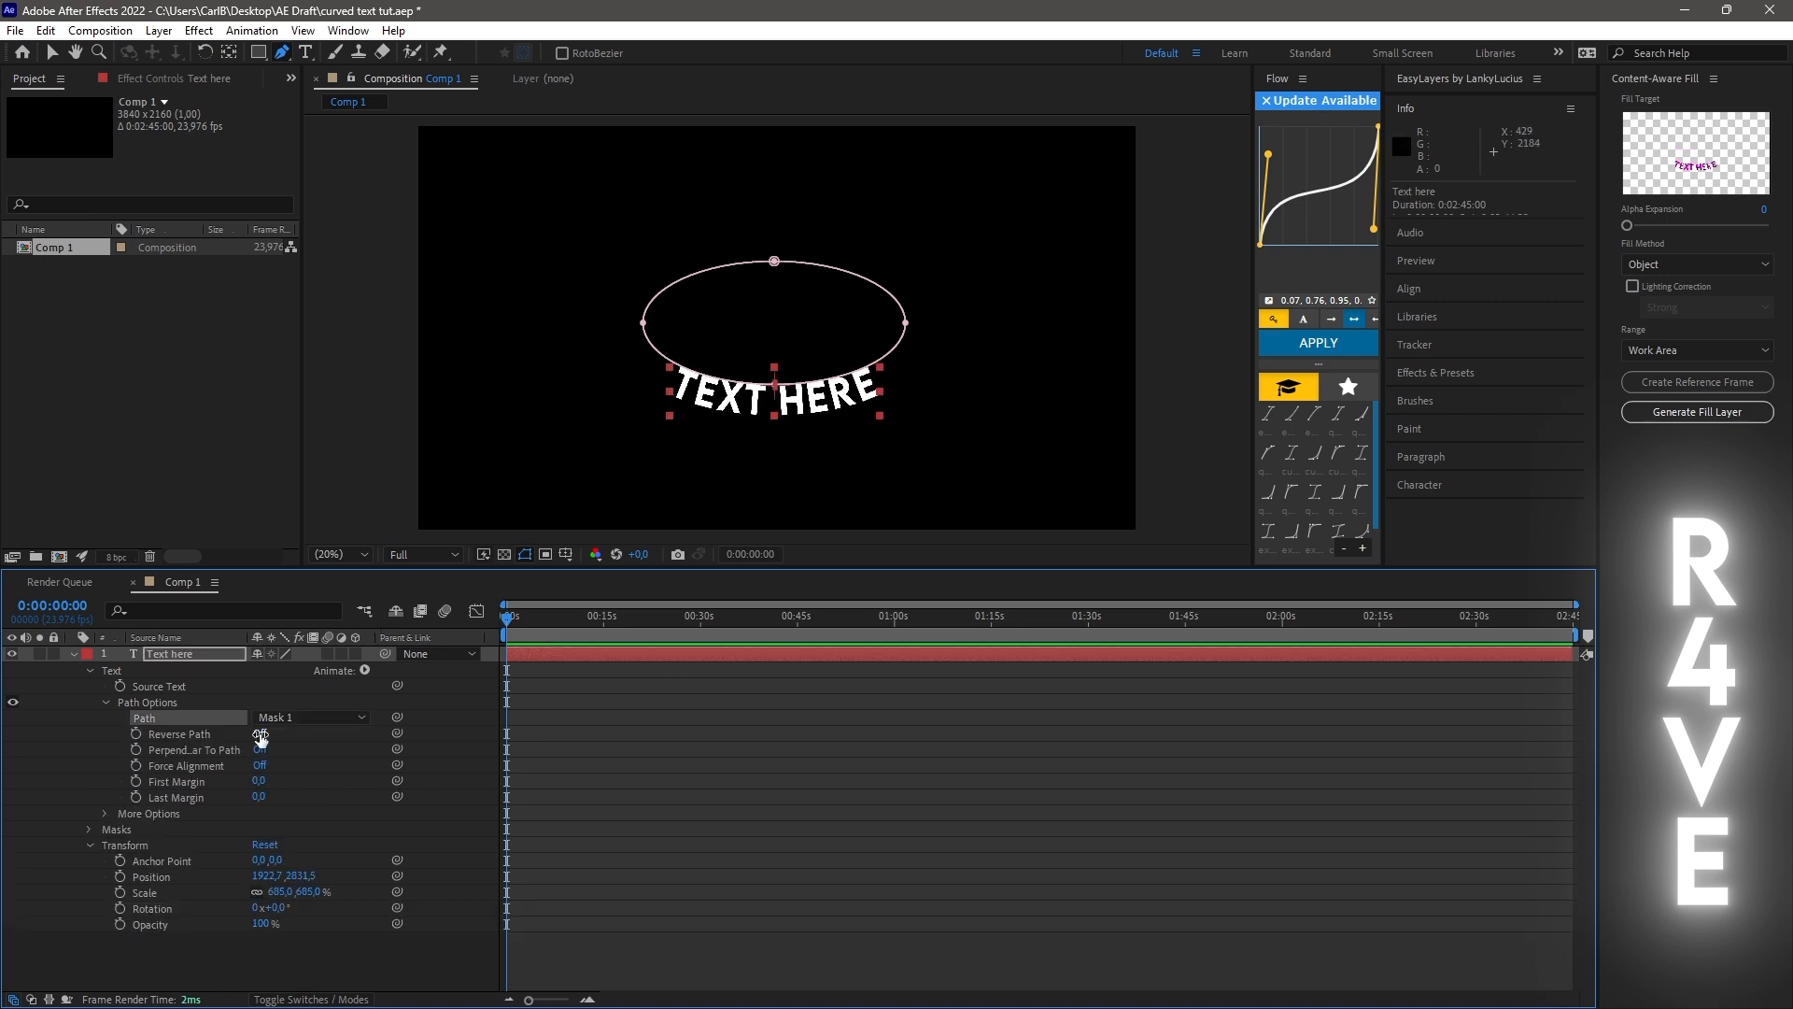
{"action": "left_click", "coordinate": [259, 732]}
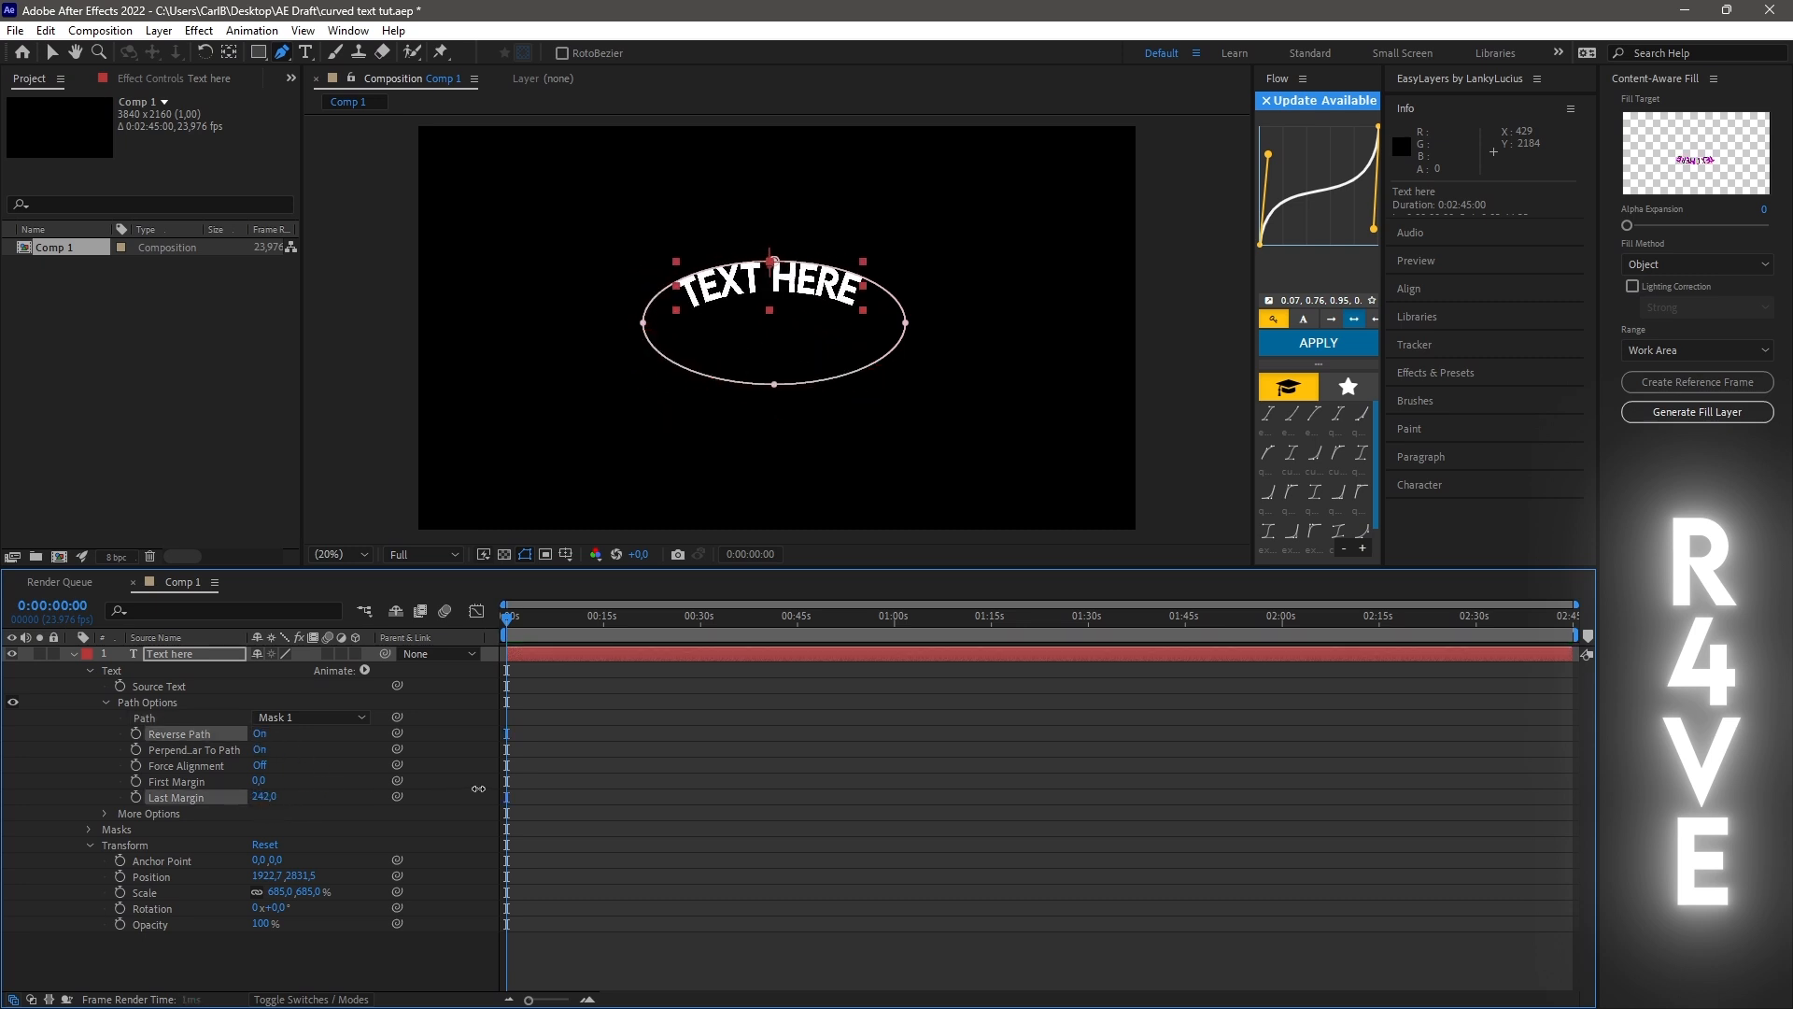
{"action": "left_click", "coordinate": [72, 653]}
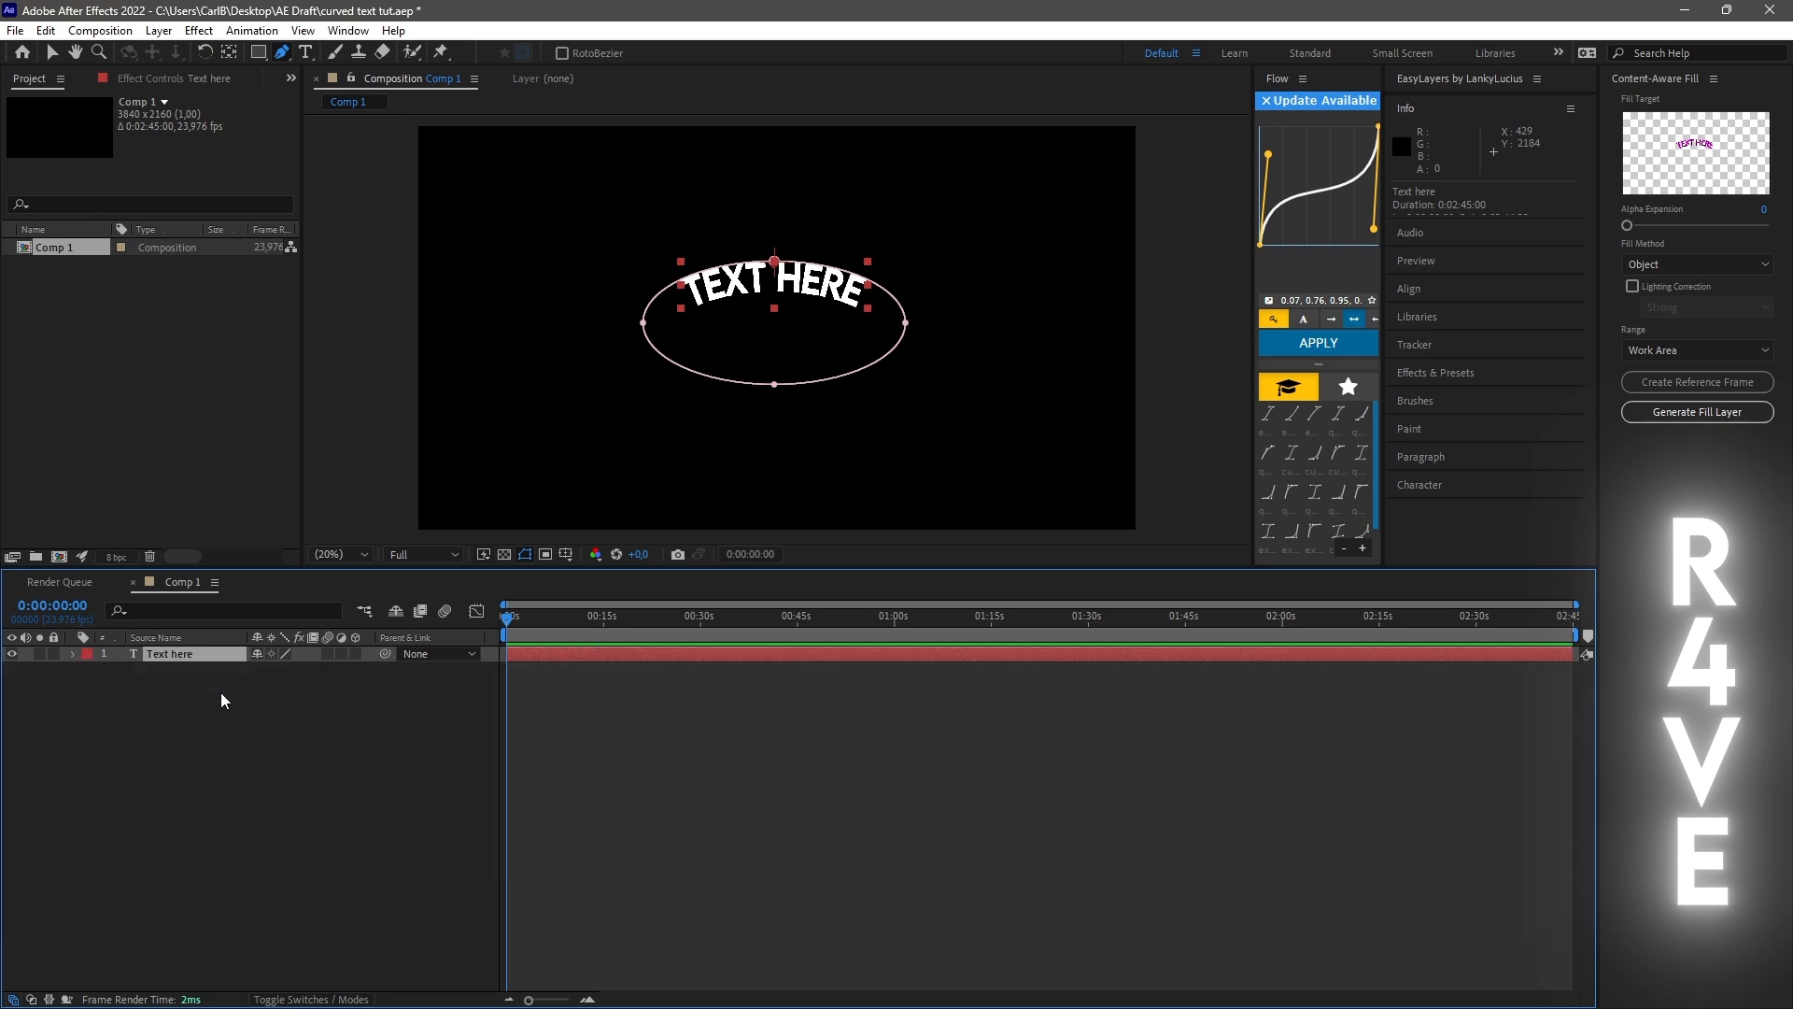